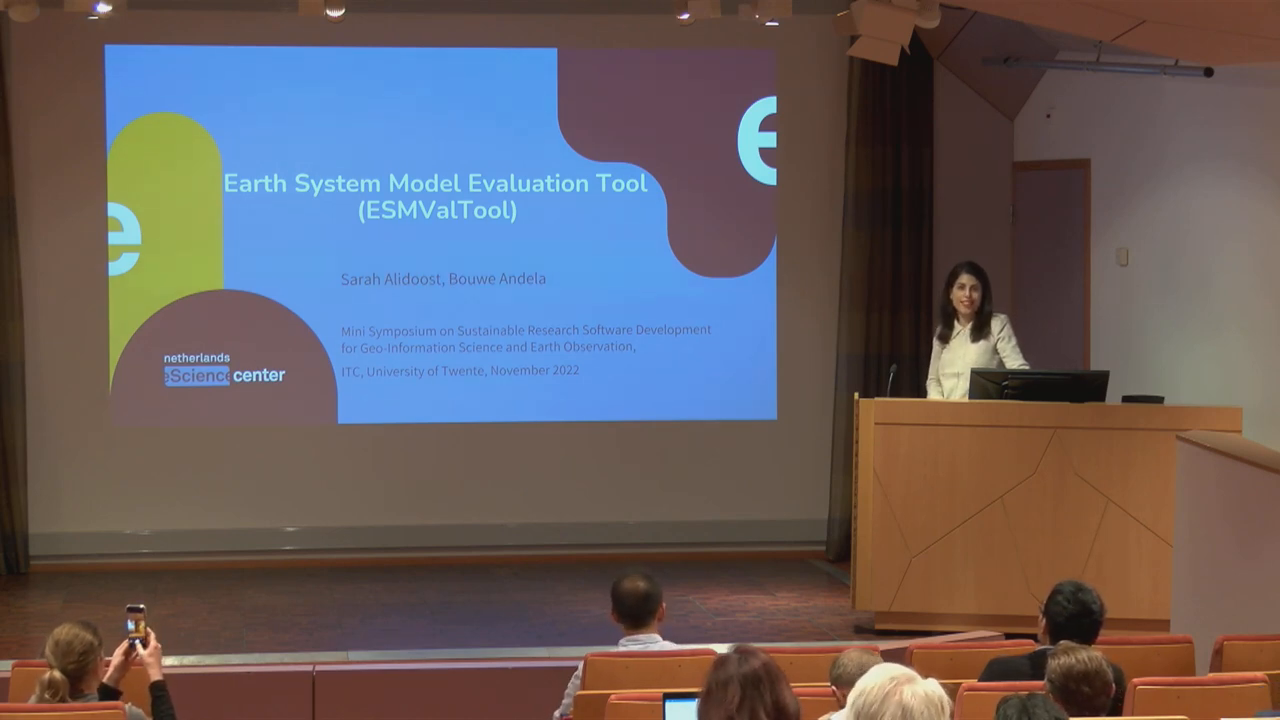
- Search Google for 'menti' in Firefox and load mentimeter.com
{"action": "key", "text": "Right"}
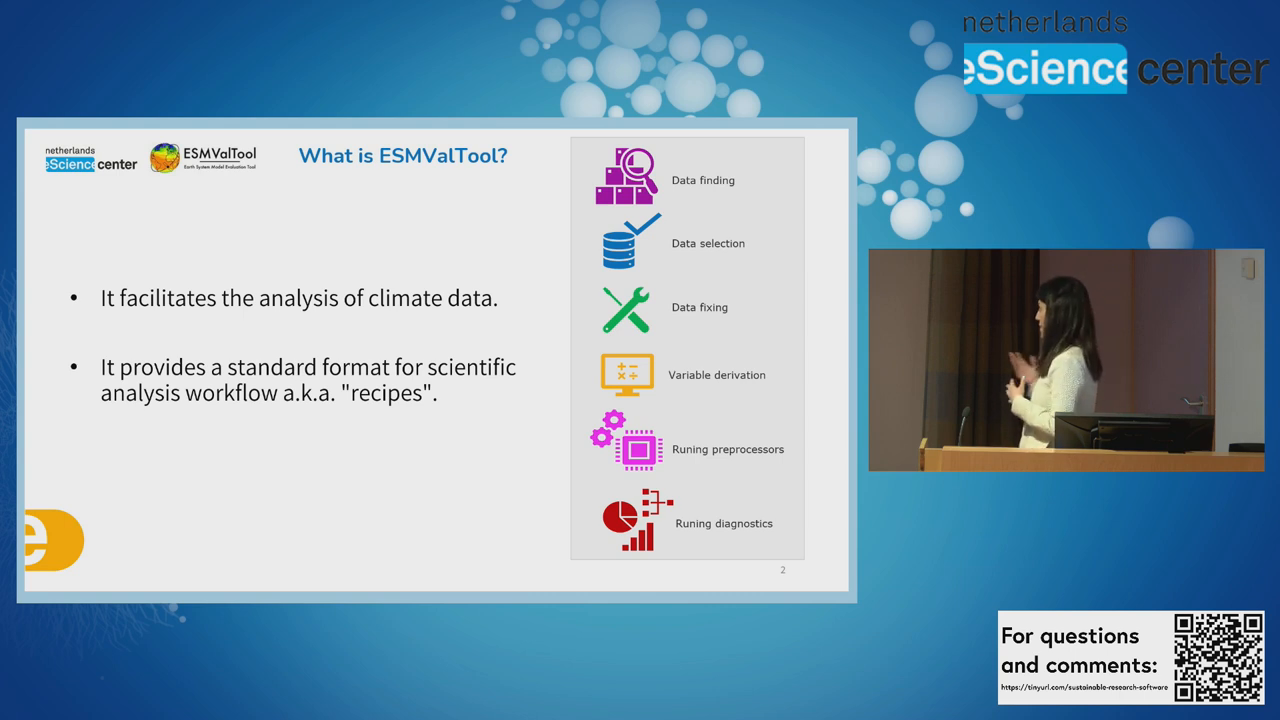
{"action": "key", "text": "right"}
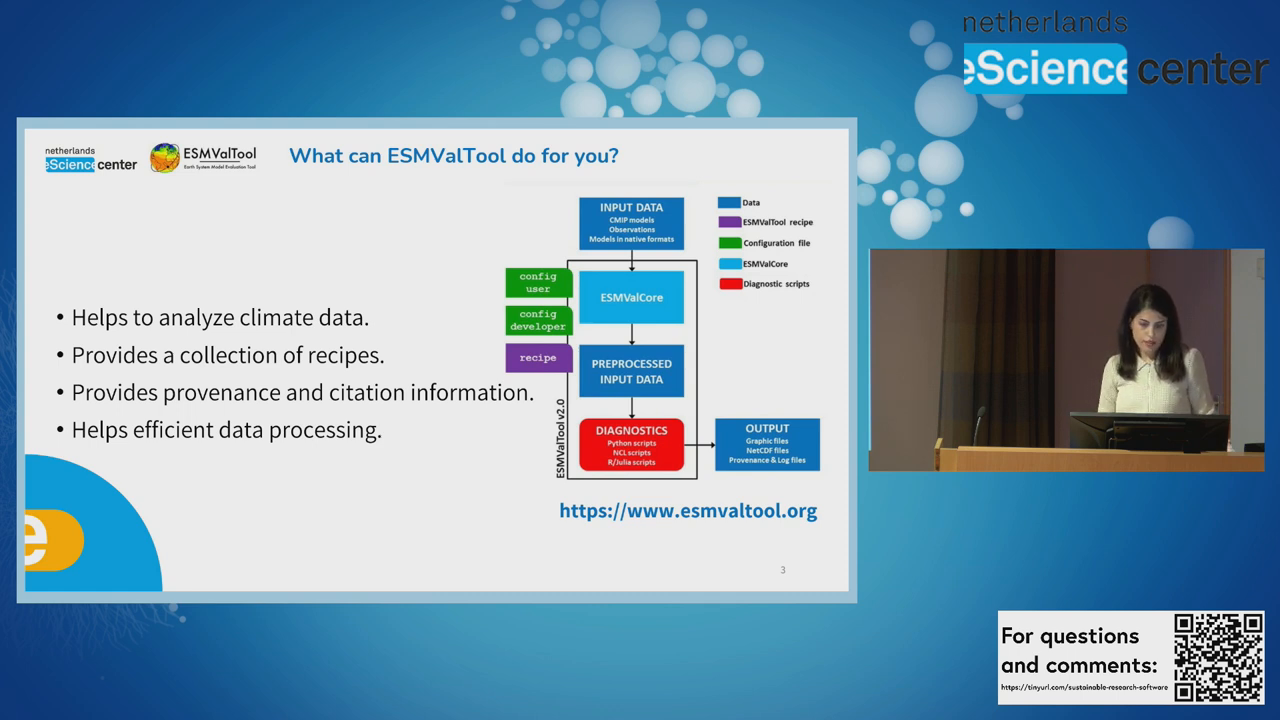
{"action": "key", "text": "Right"}
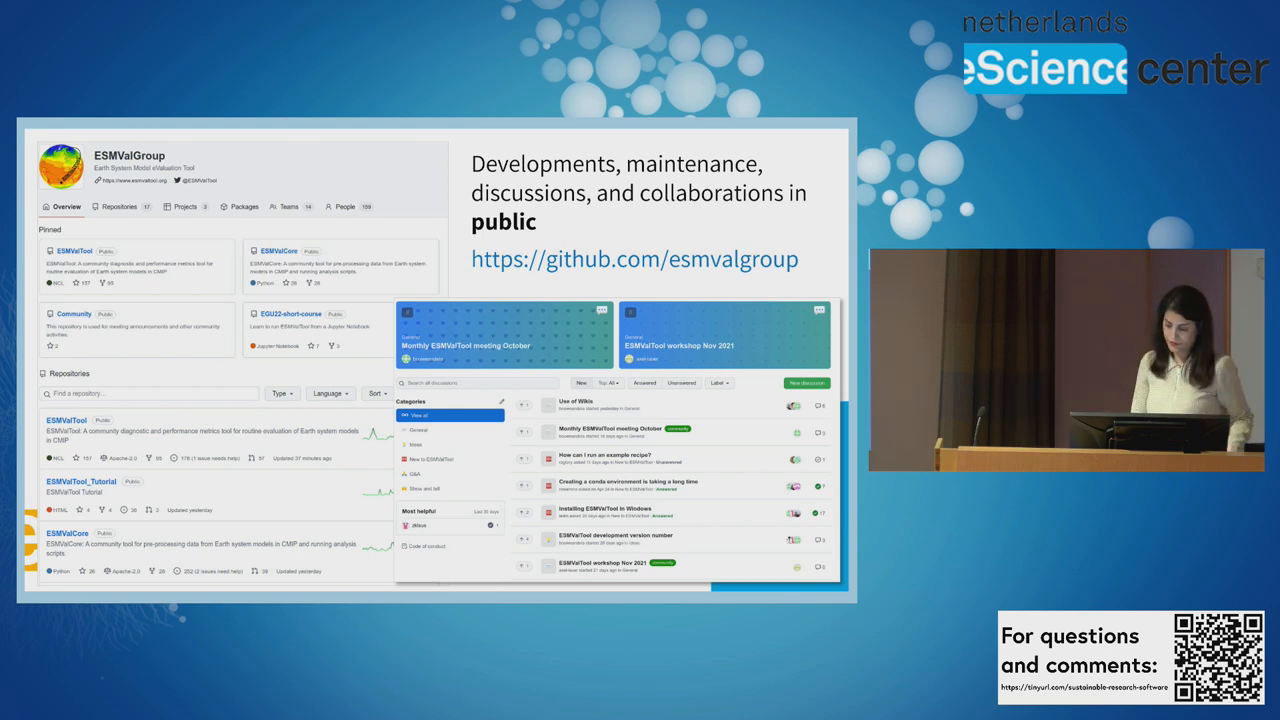
{"action": "key", "text": "Right"}
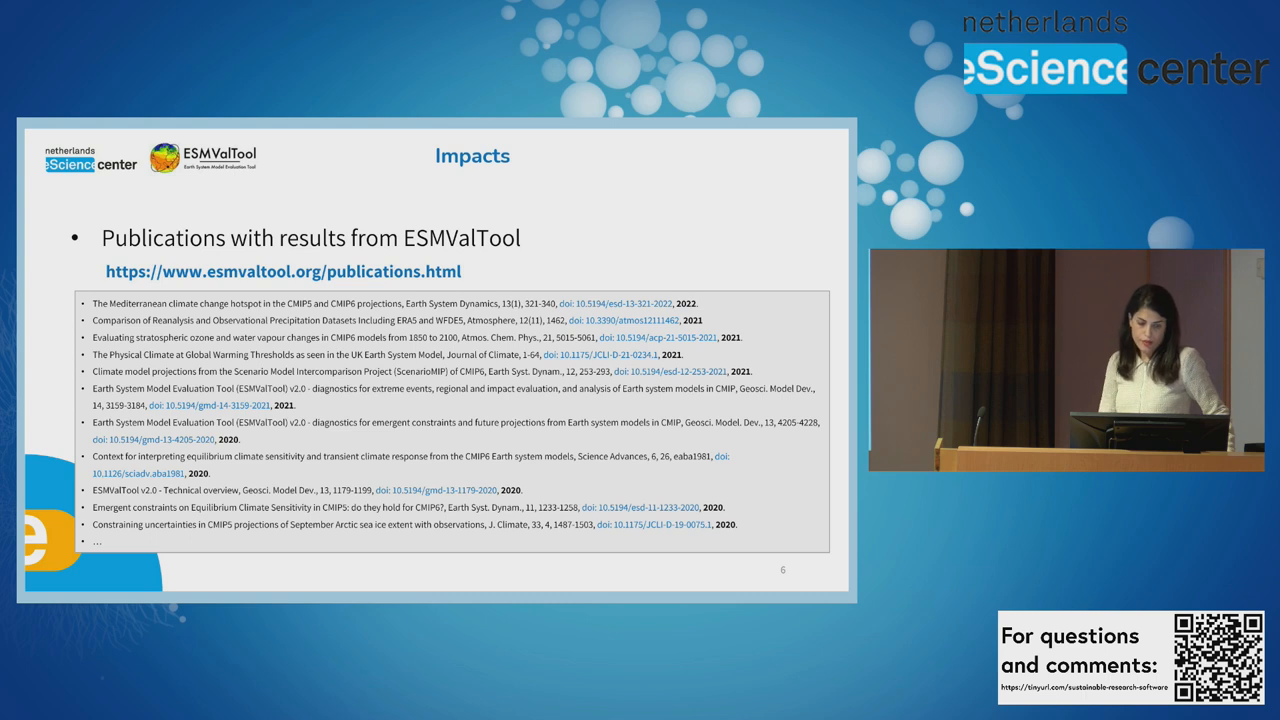
{"action": "key", "text": "Right"}
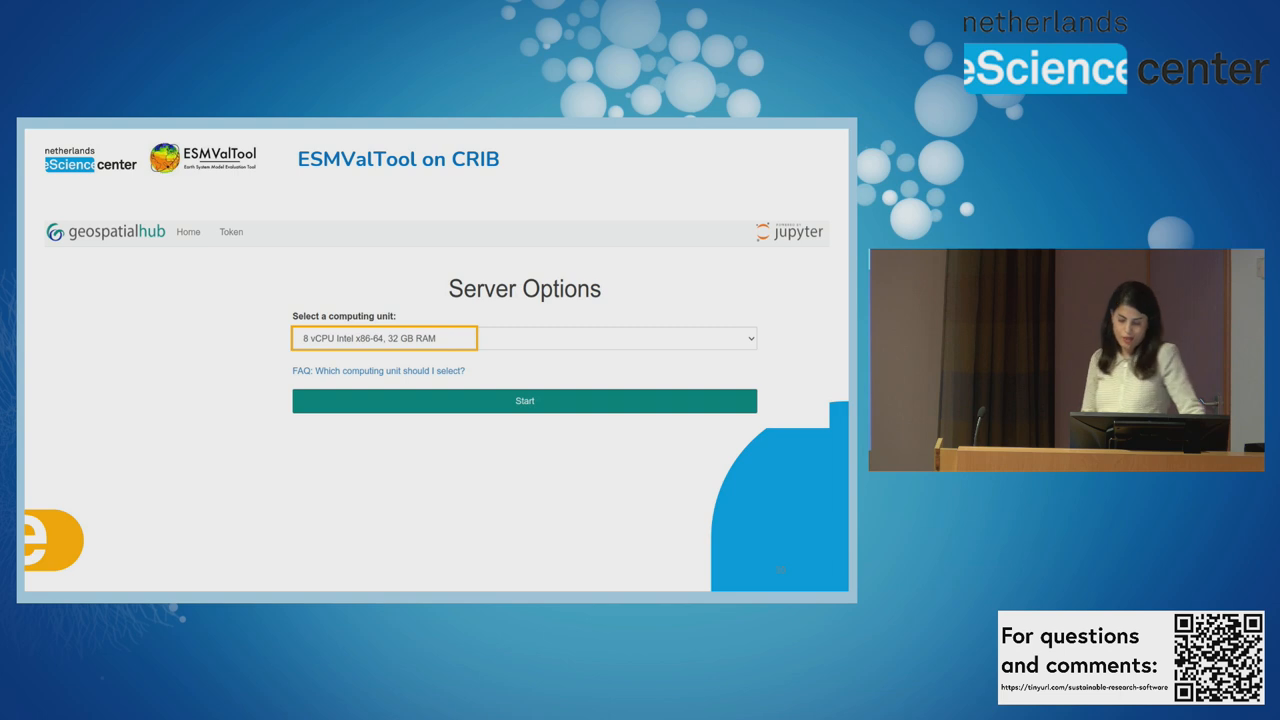
{"action": "left_click", "coordinate": [524, 400]}
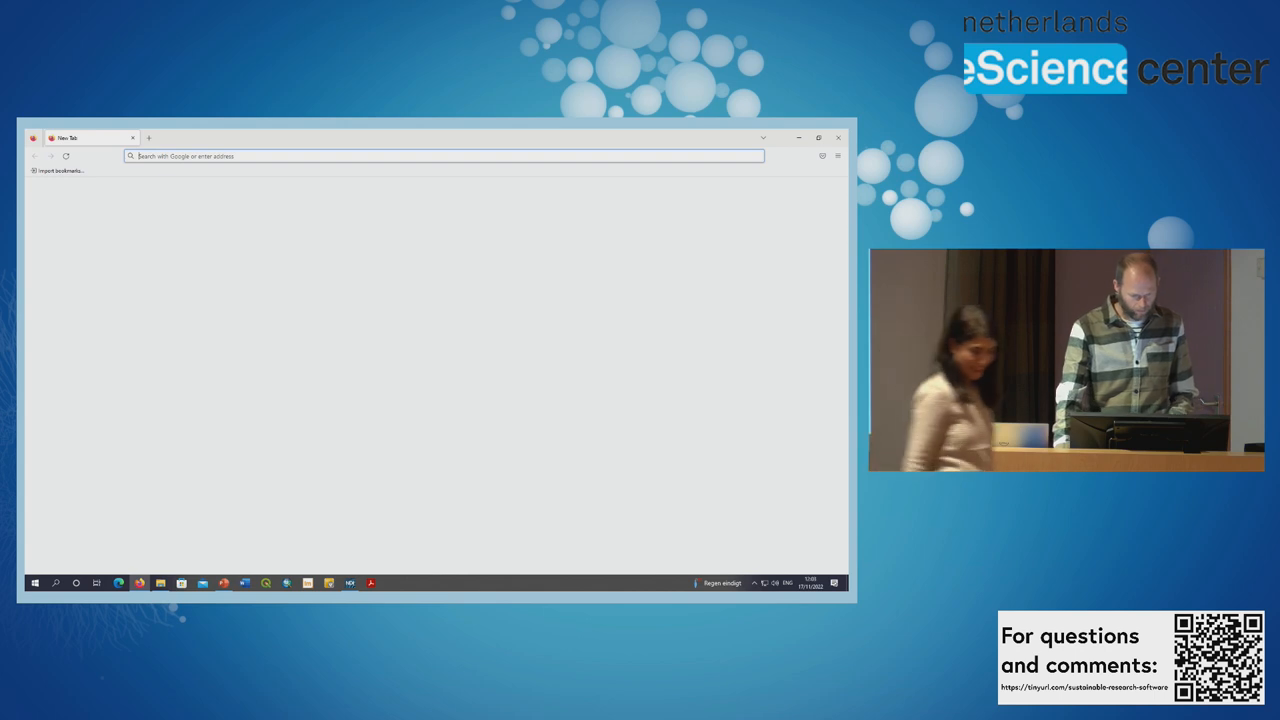
{"action": "left_click", "coordinate": [445, 156]}
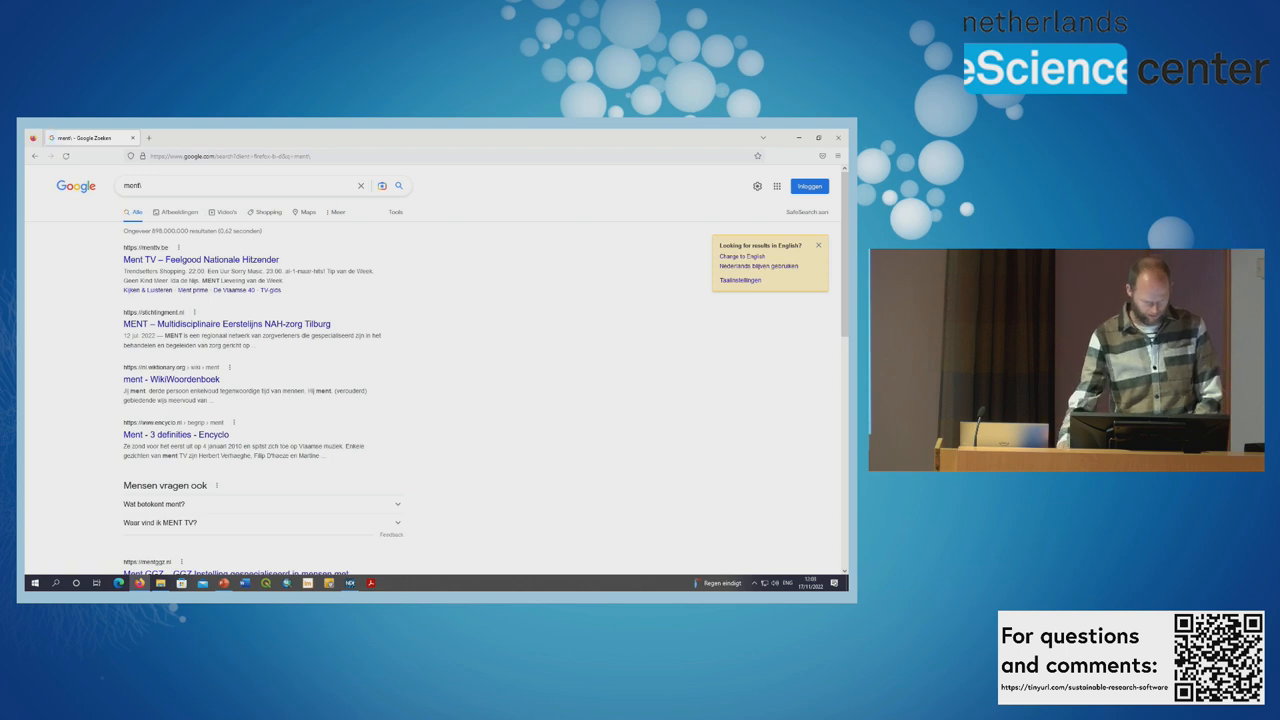
{"action": "left_click", "coordinate": [230, 156]}
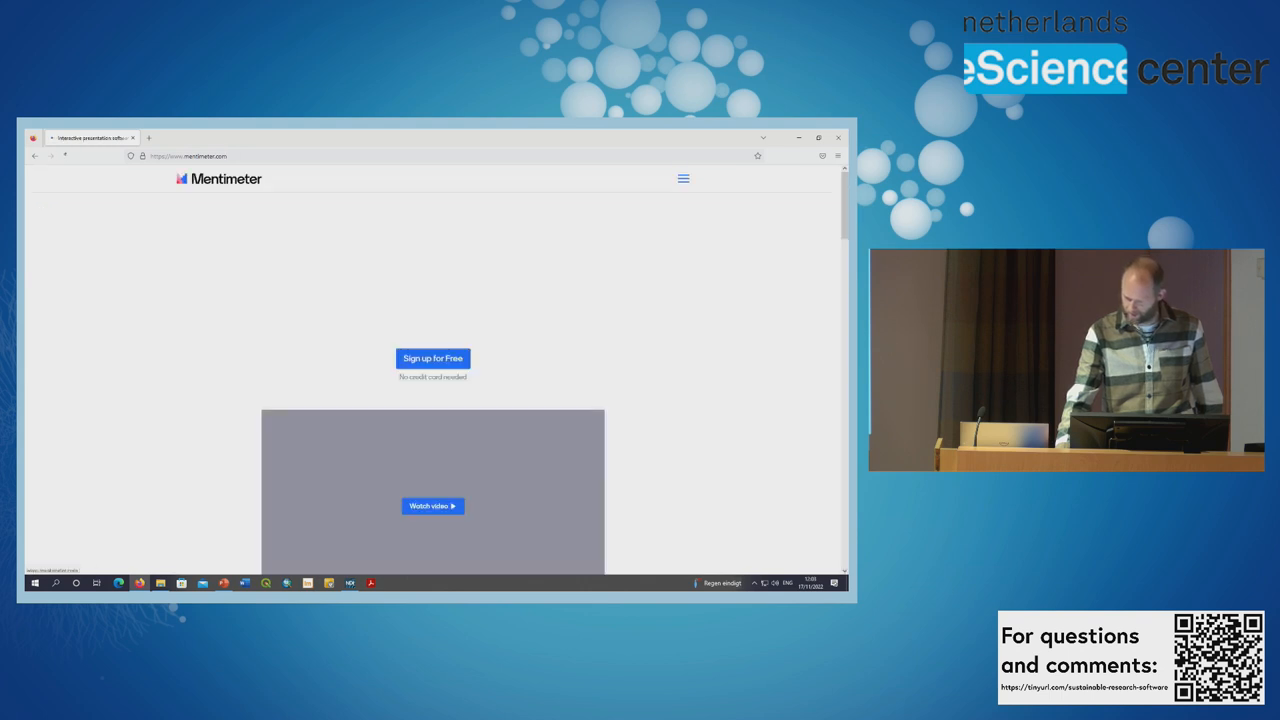
{"action": "left_click", "coordinate": [432, 358]}
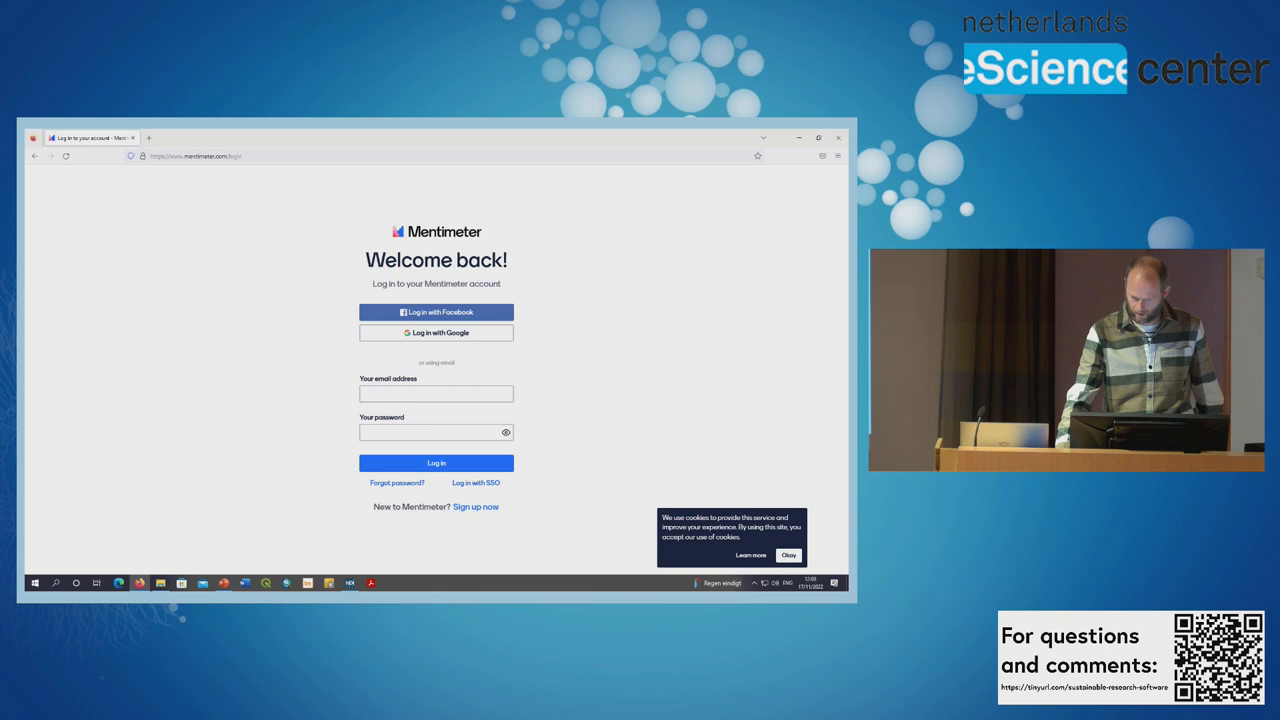
{"action": "left_click", "coordinate": [436, 332]}
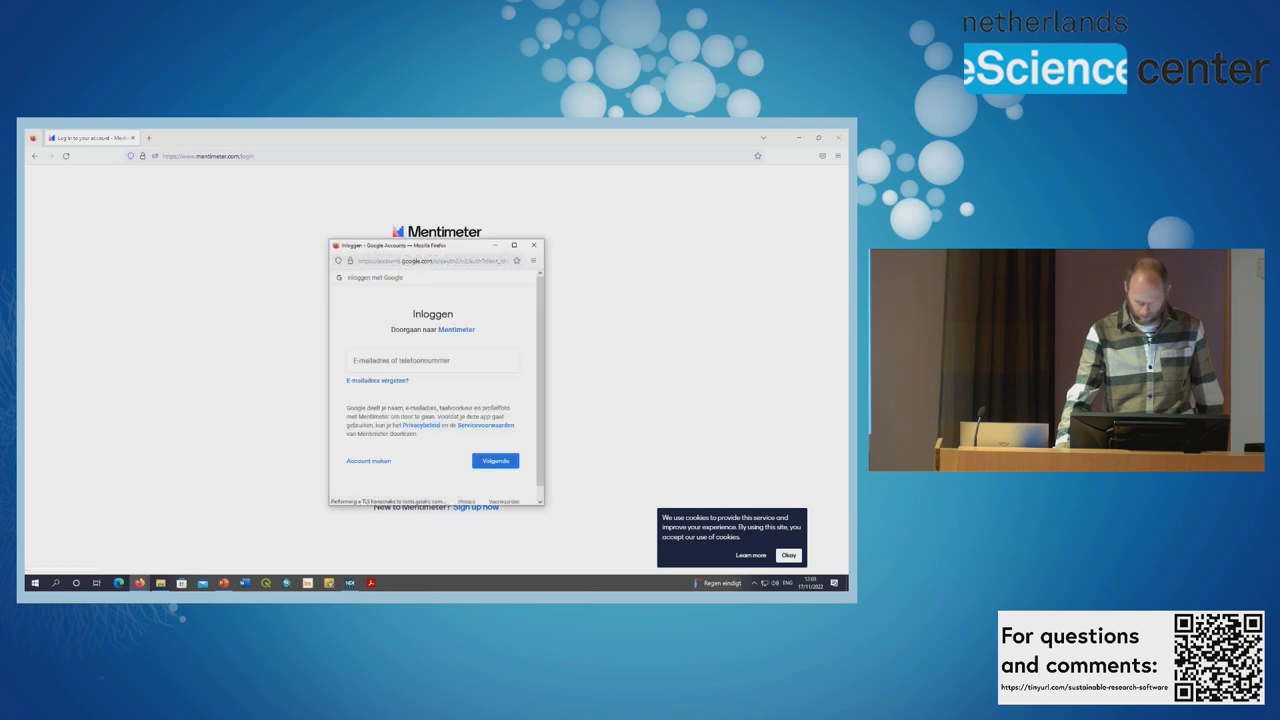
{"action": "left_click", "coordinate": [432, 360]}
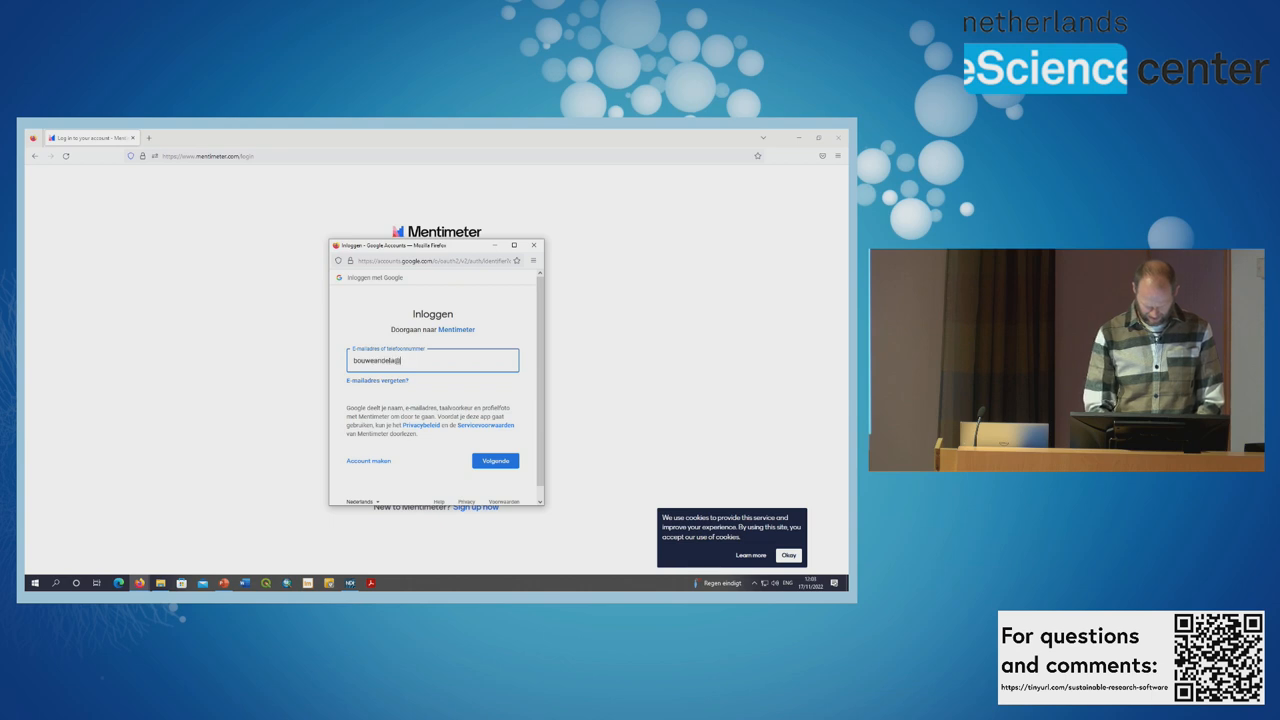
{"action": "type", "text": "@gmail.com"}
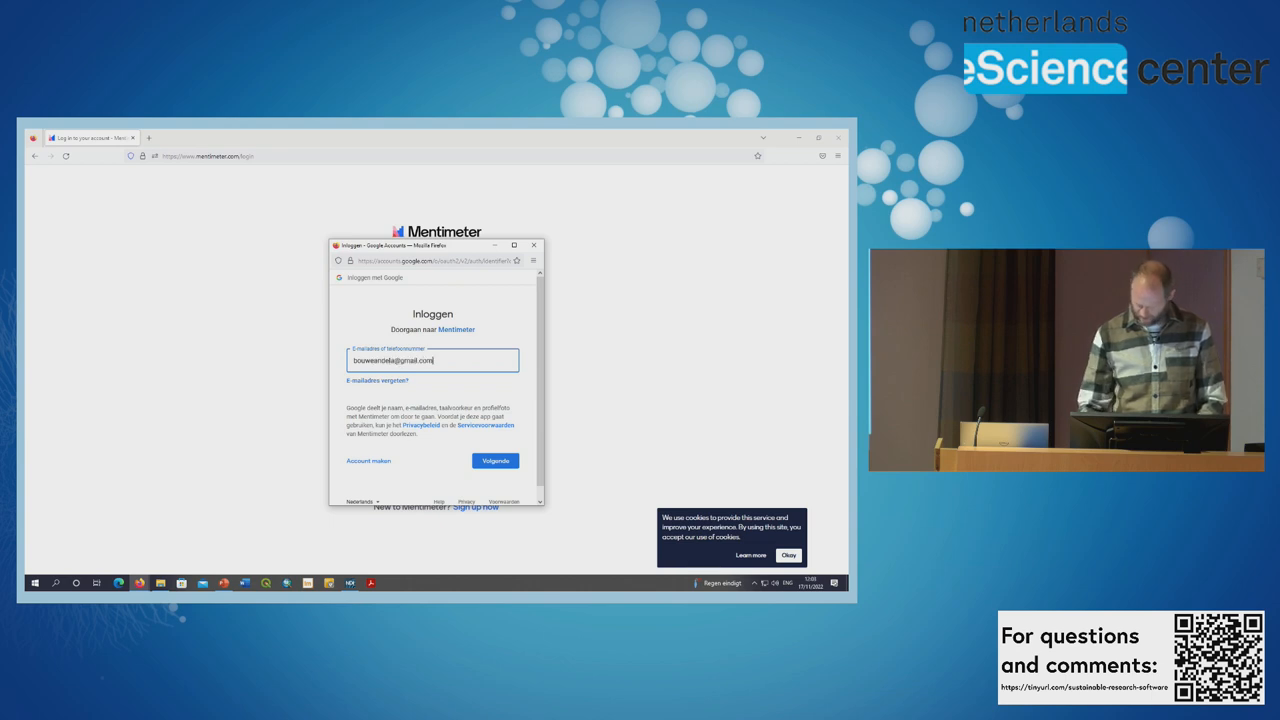
{"action": "left_click", "coordinate": [495, 461]}
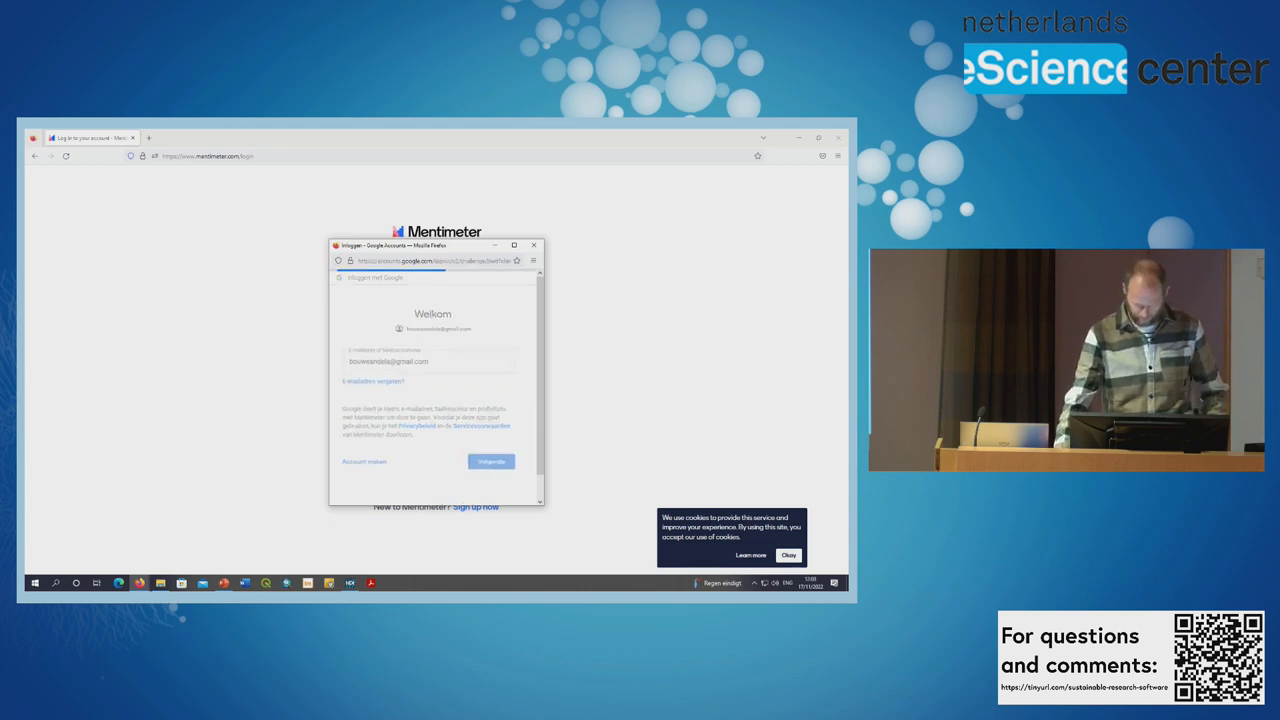
{"action": "left_click", "coordinate": [490, 461]}
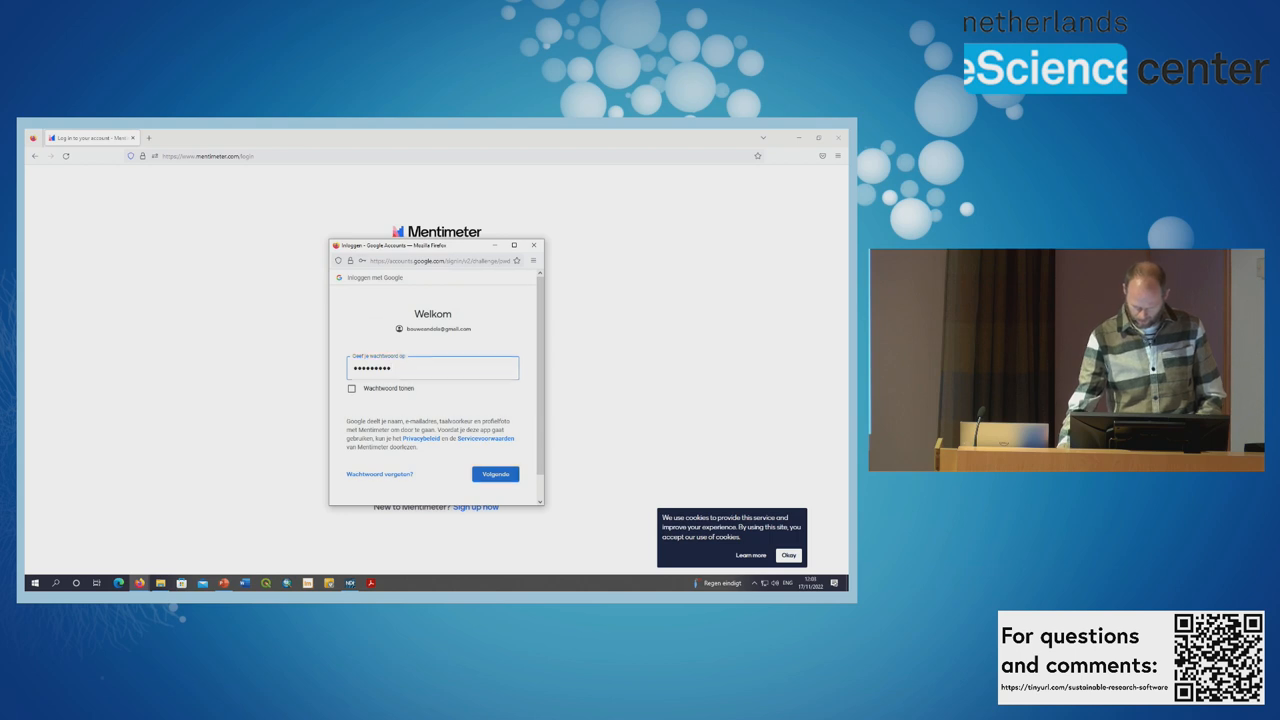
- Submit the Google password so the popup closes, leaving Mentimeter's Welcome back page
{"action": "left_click", "coordinate": [494, 474]}
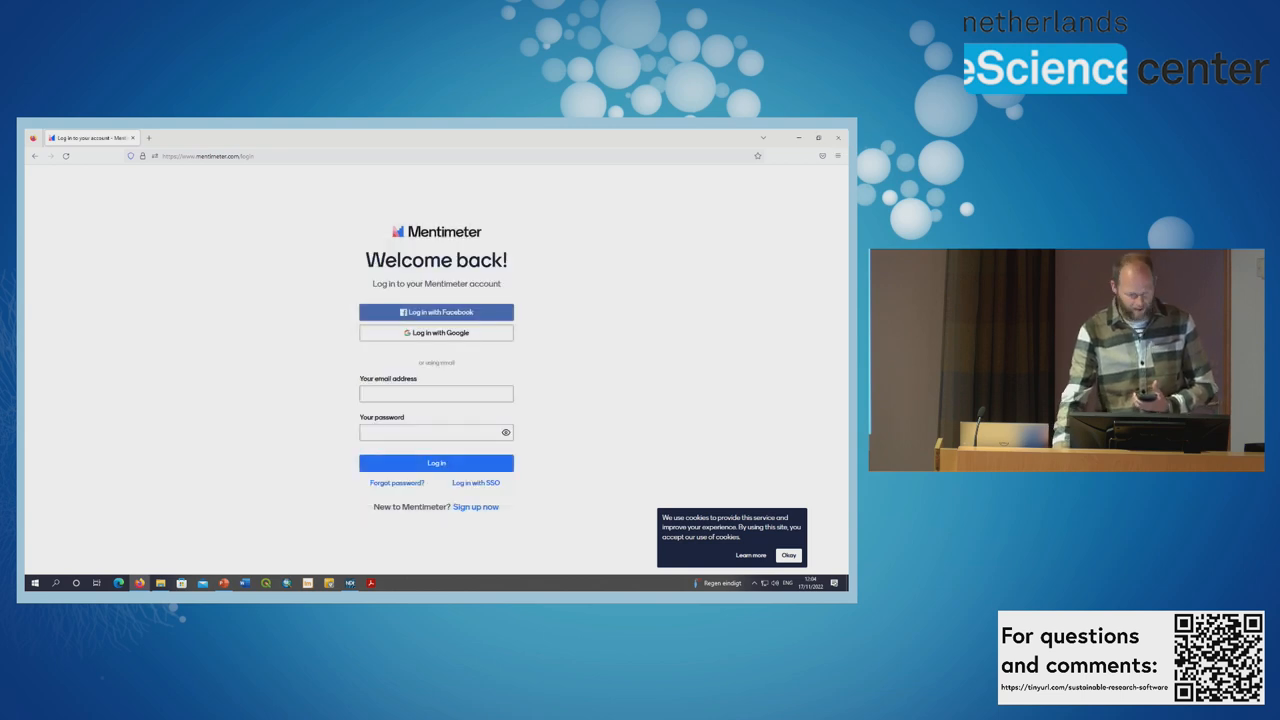
{"action": "left_click", "coordinate": [208, 156]}
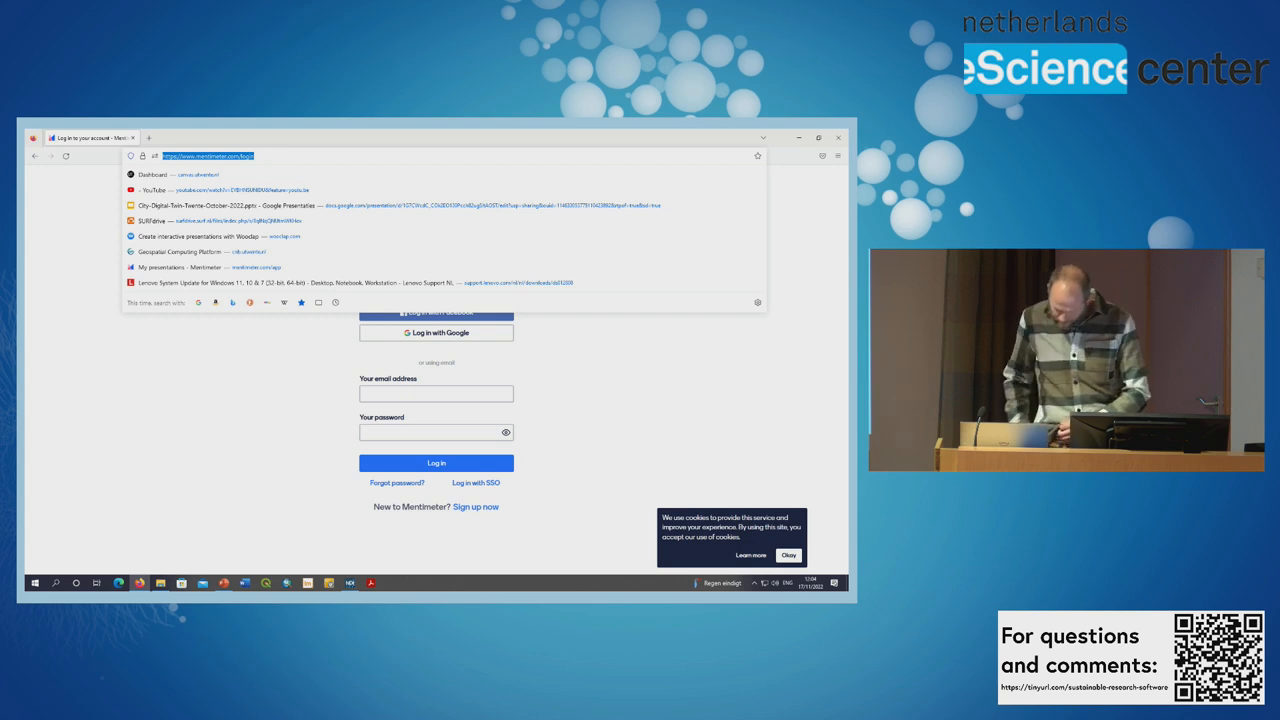
{"action": "type", "text": "www.google.com/"}
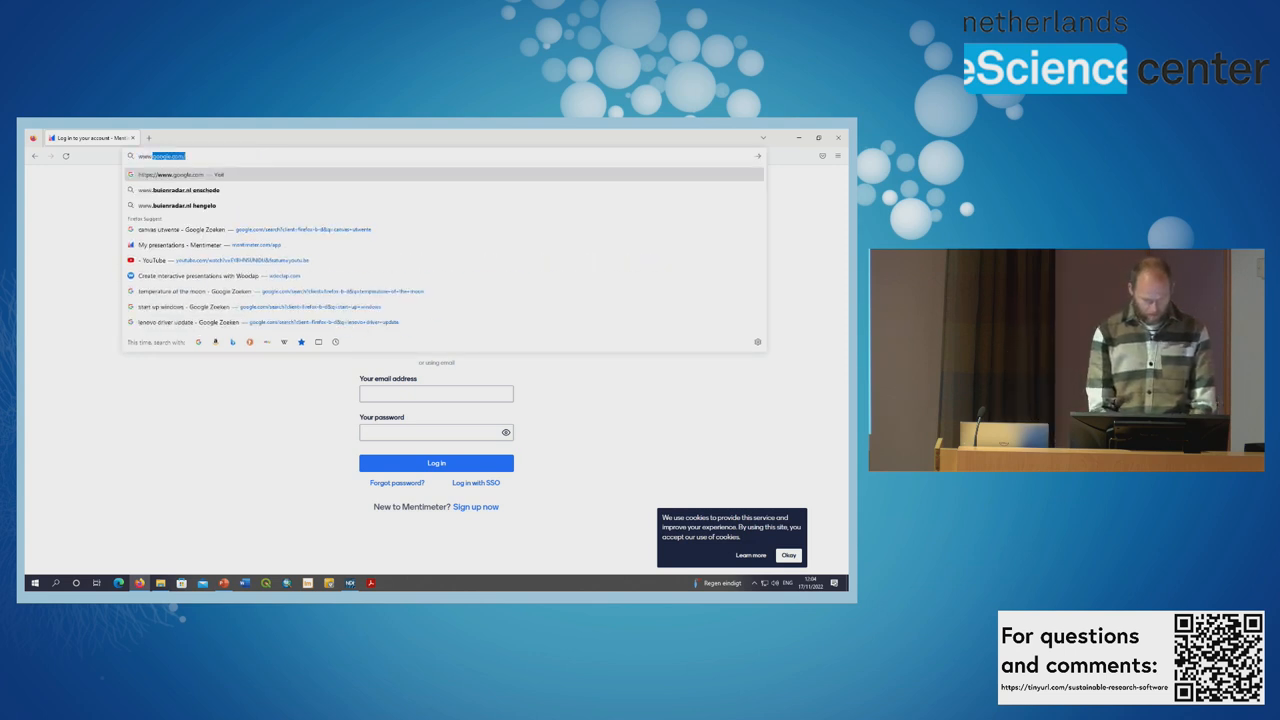
{"action": "type", "text": "www.menti.com"}
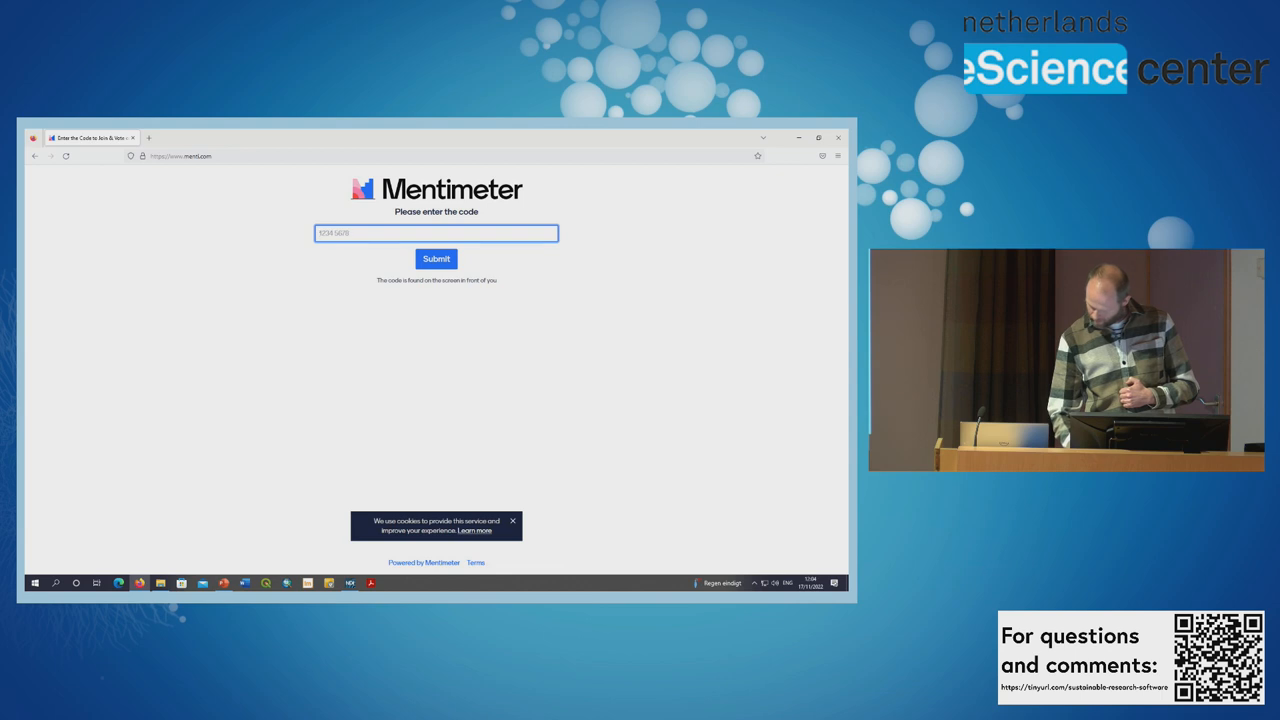
{"action": "type", "text": "1772 11"}
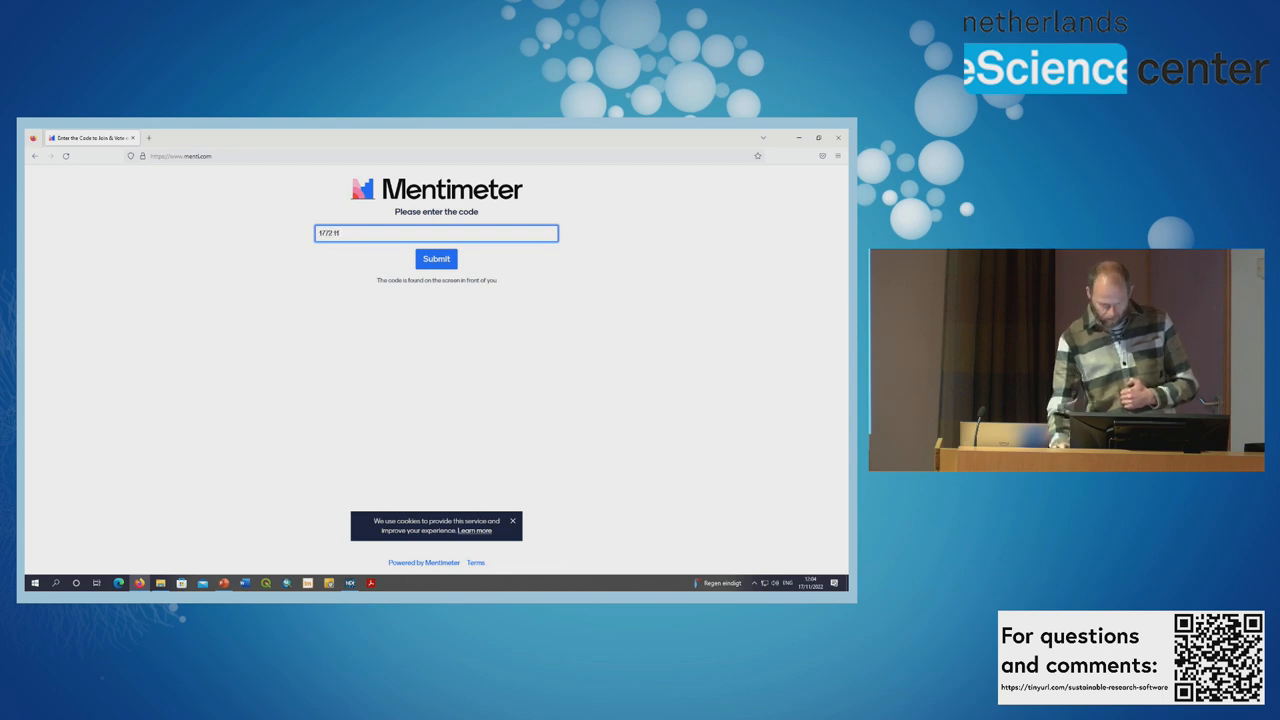
{"action": "left_click", "coordinate": [436, 258]}
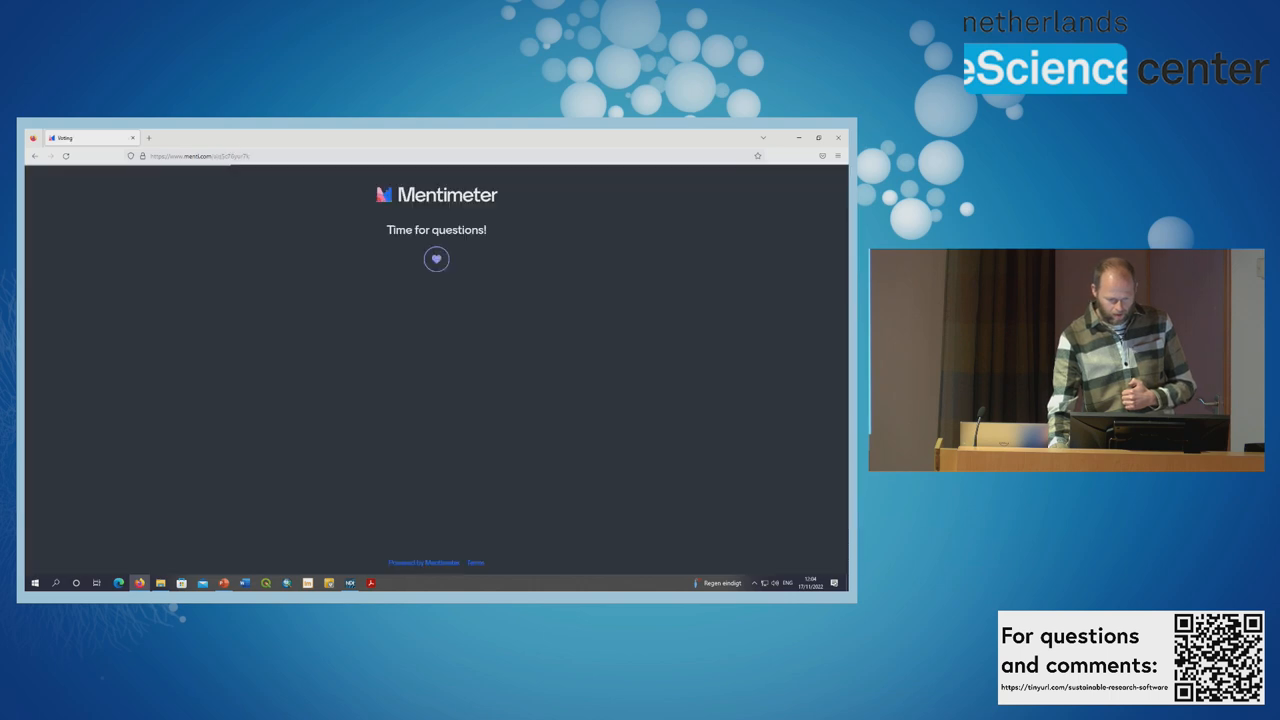